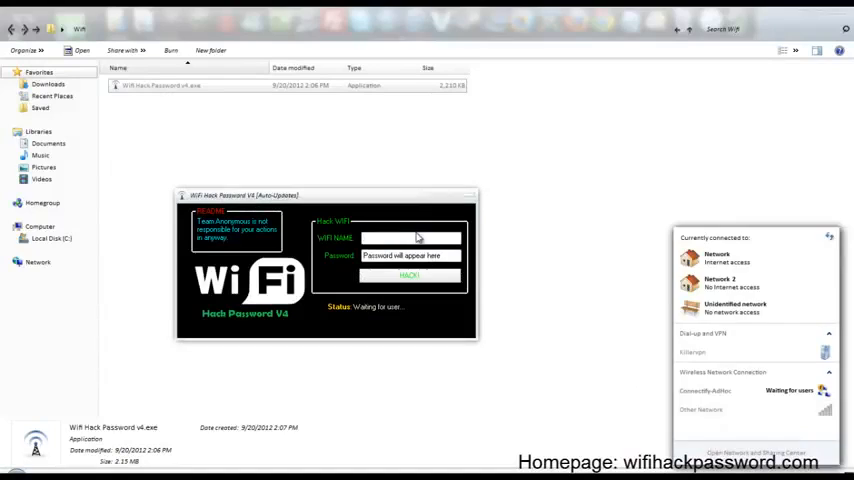
# Step: Enter 'Other Network' as the WiFi name and run HACK until the password is reported hacked
pyautogui.write('Other')
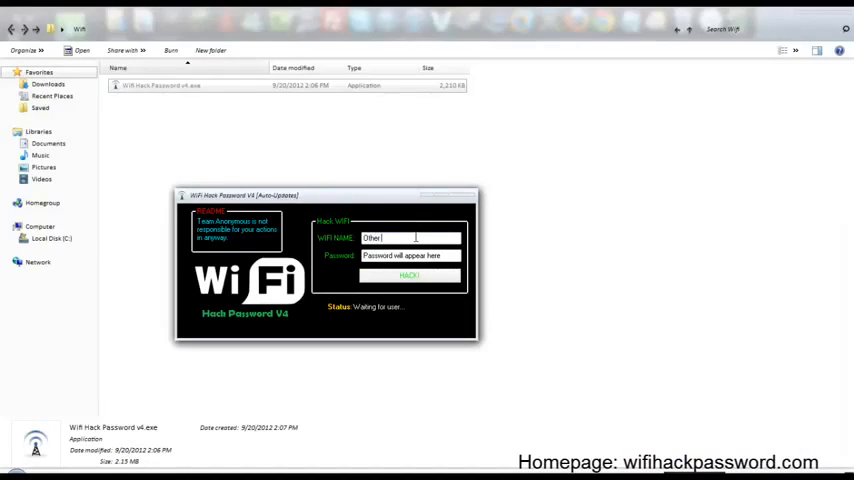
pyautogui.write('Network')
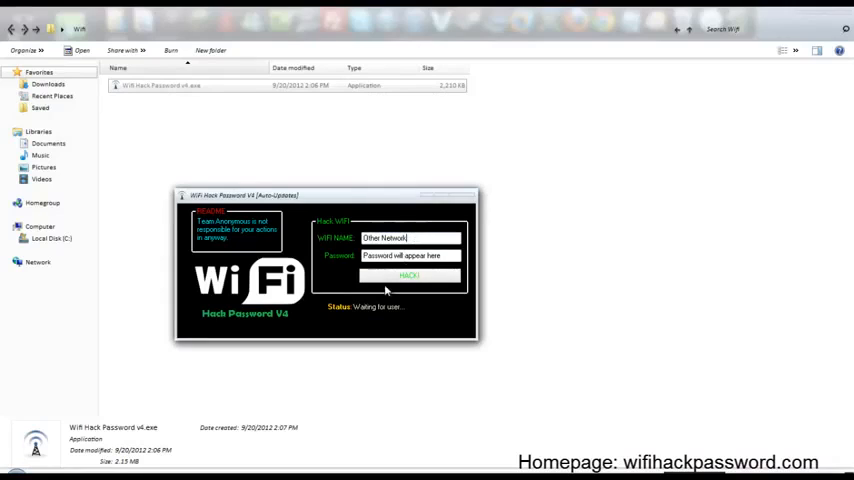
pyautogui.click(406, 276)
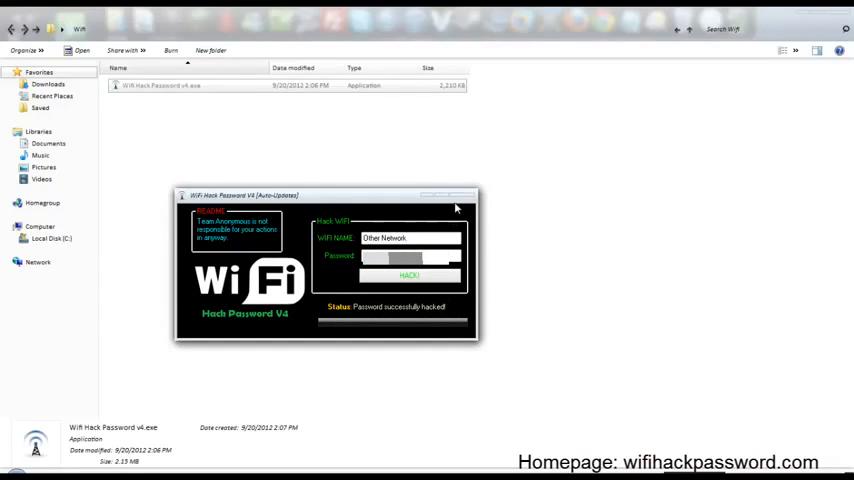
pyautogui.click(470, 192)
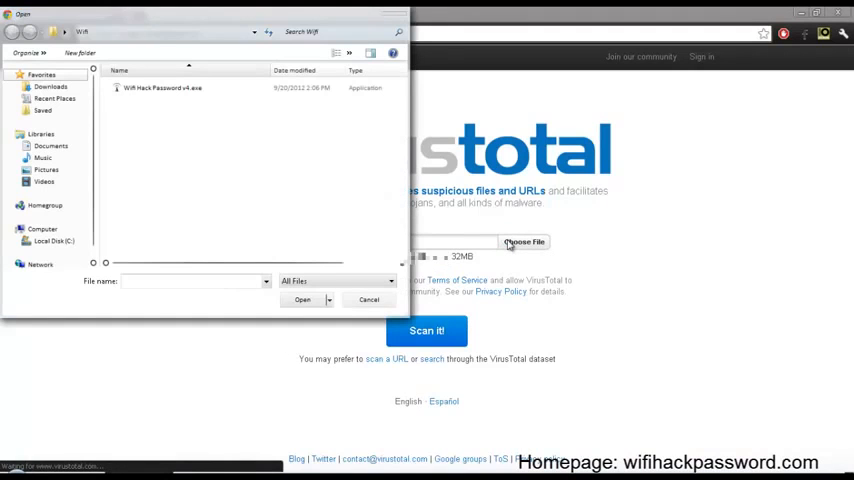
# Step: Choose WiFi Hack Password v4.exe as the file and start the VirusTotal scan
pyautogui.click(302, 300)
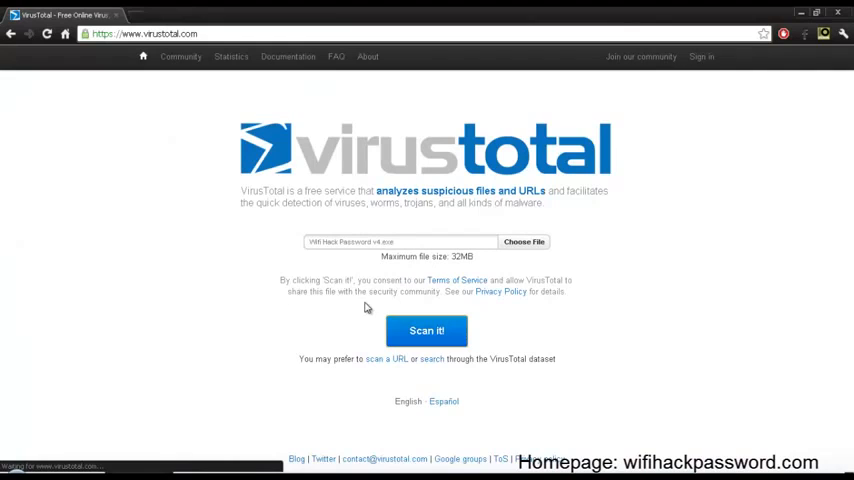
pyautogui.click(424, 330)
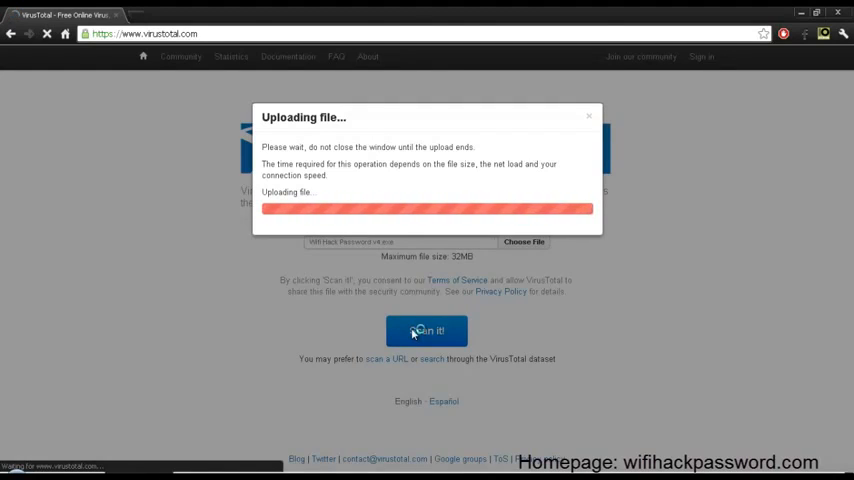
pyautogui.click(426, 330)
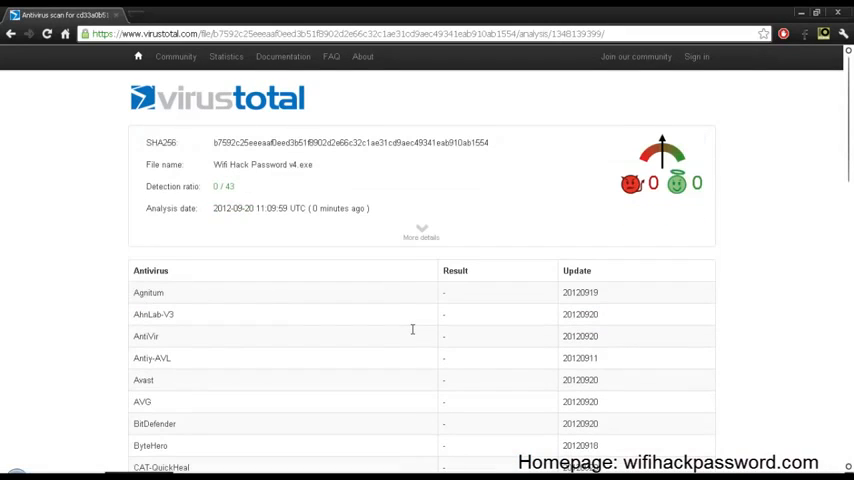
pyautogui.moveTo(412, 336)
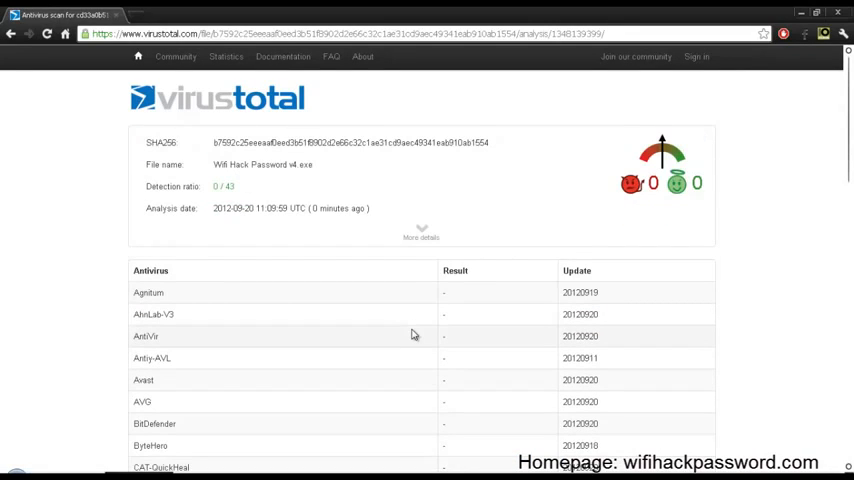
pyautogui.scroll(-3)
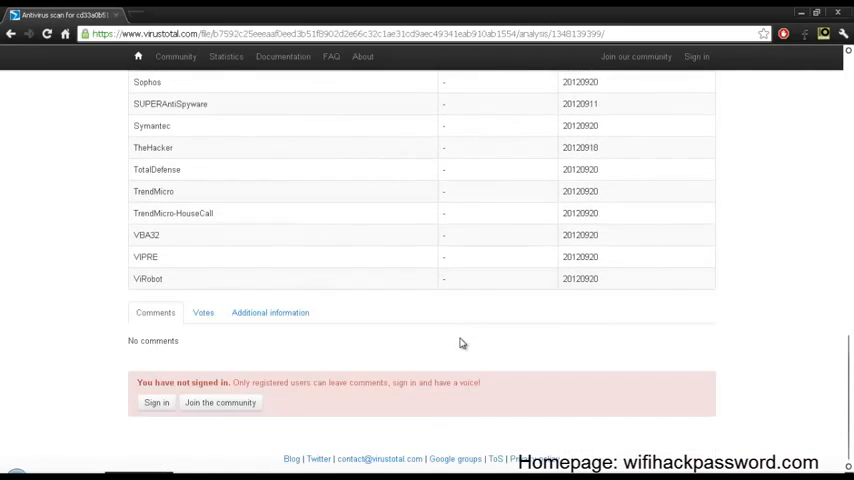
pyautogui.scroll(3)
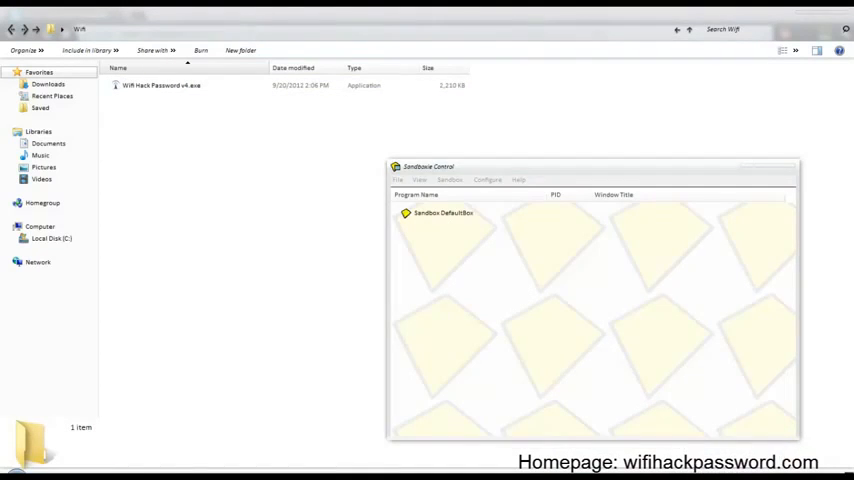
# Step: Run WiFi Hack Password v4.exe sandboxed and bring up its window from Sandboxie Control
pyautogui.rightClick(160, 88)
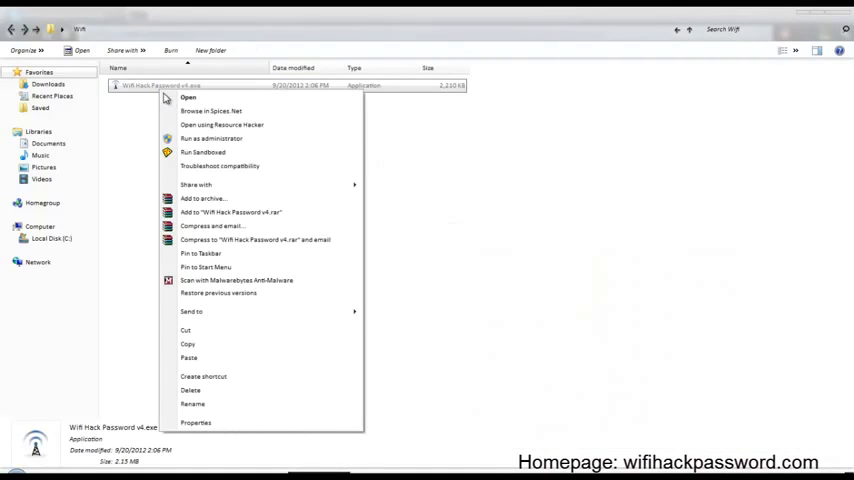
pyautogui.click(200, 152)
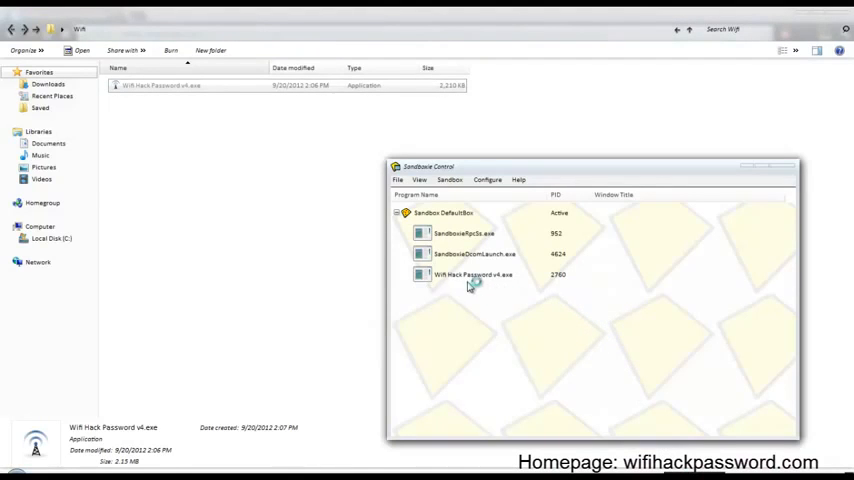
pyautogui.doubleClick(472, 274)
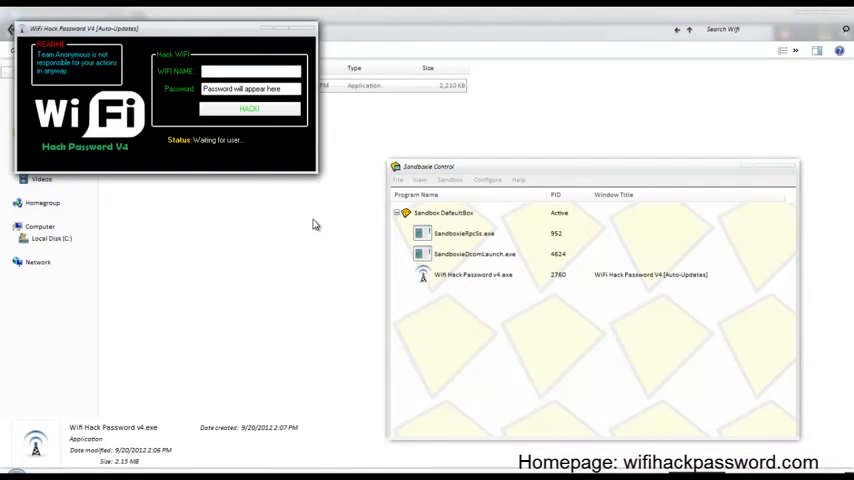